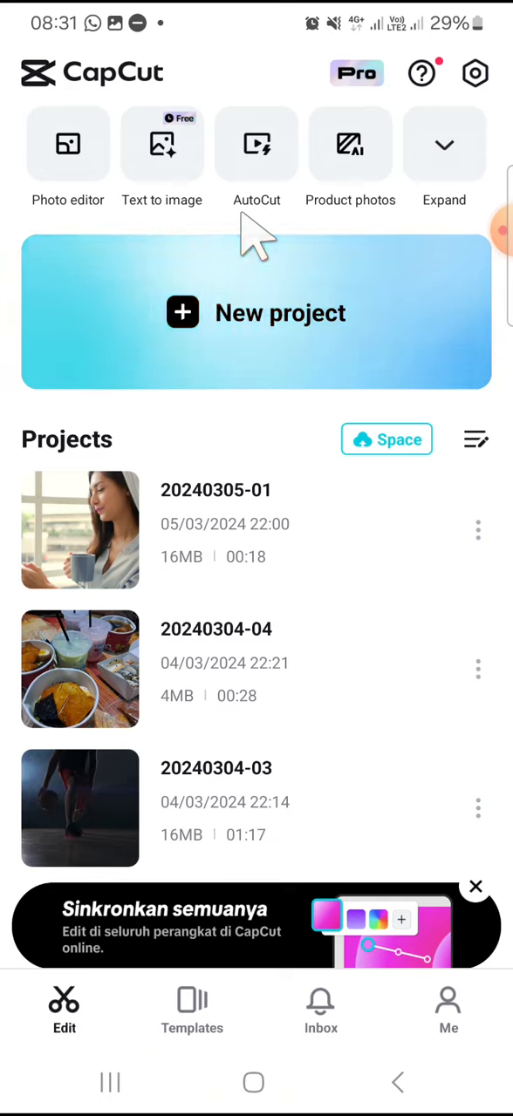
pyautogui.moveTo(235, 340)
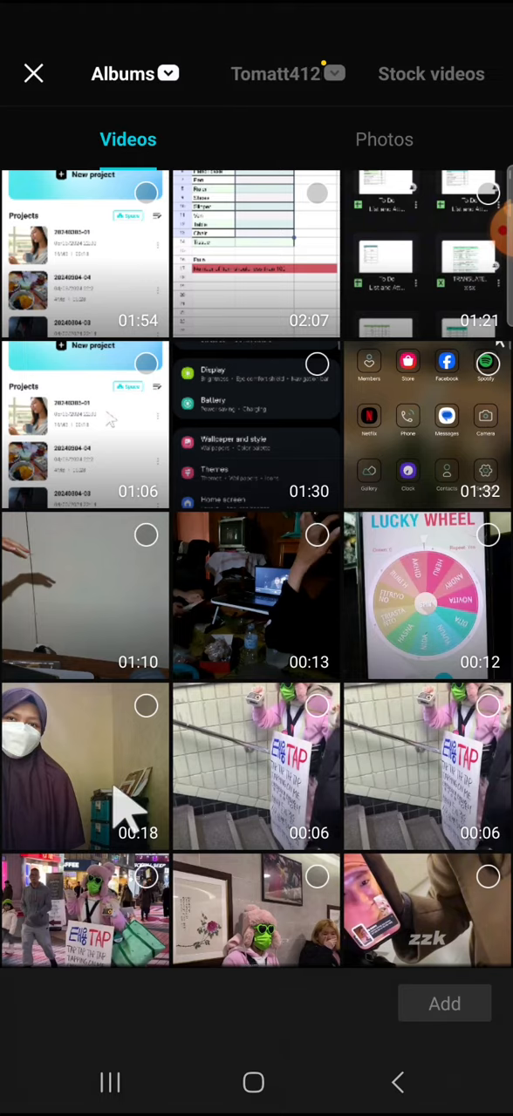
# - Add the 18-second clip of the masked person to the project timeline
pyautogui.click(83, 766)
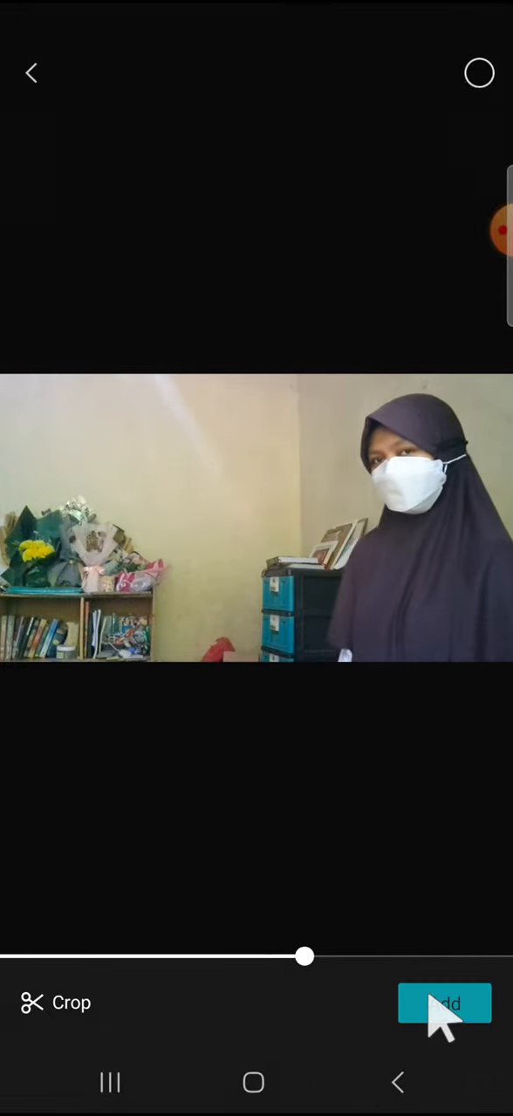
pyautogui.click(444, 1002)
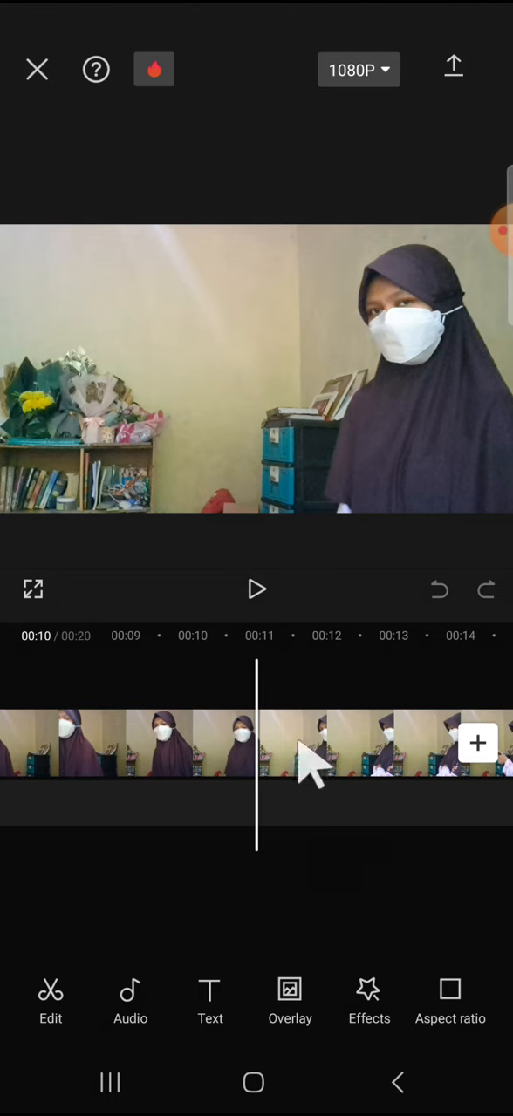
# - Select the clip and bring the playhead toward the 10-second split point
pyautogui.click(314, 743)
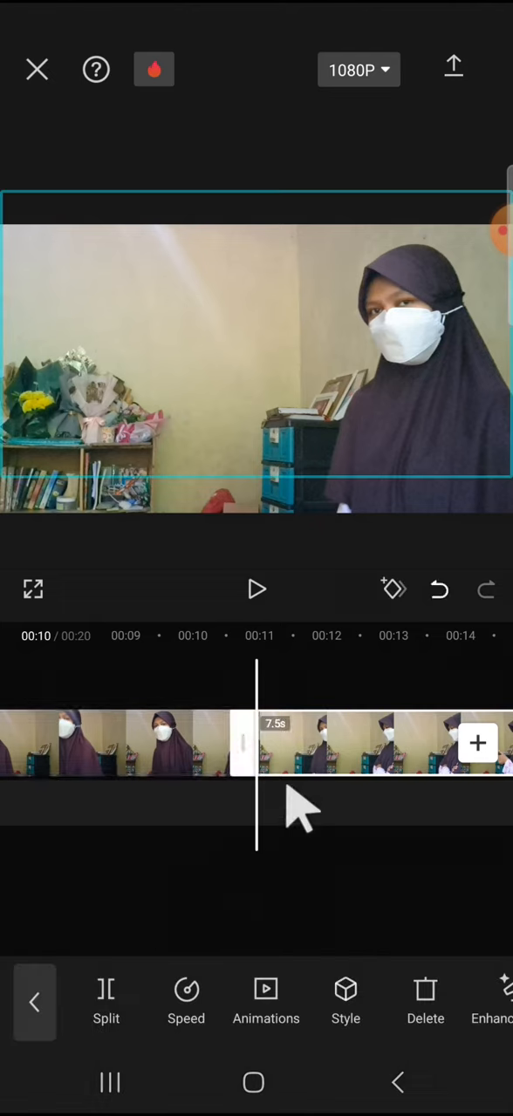
pyautogui.hscroll(-3)
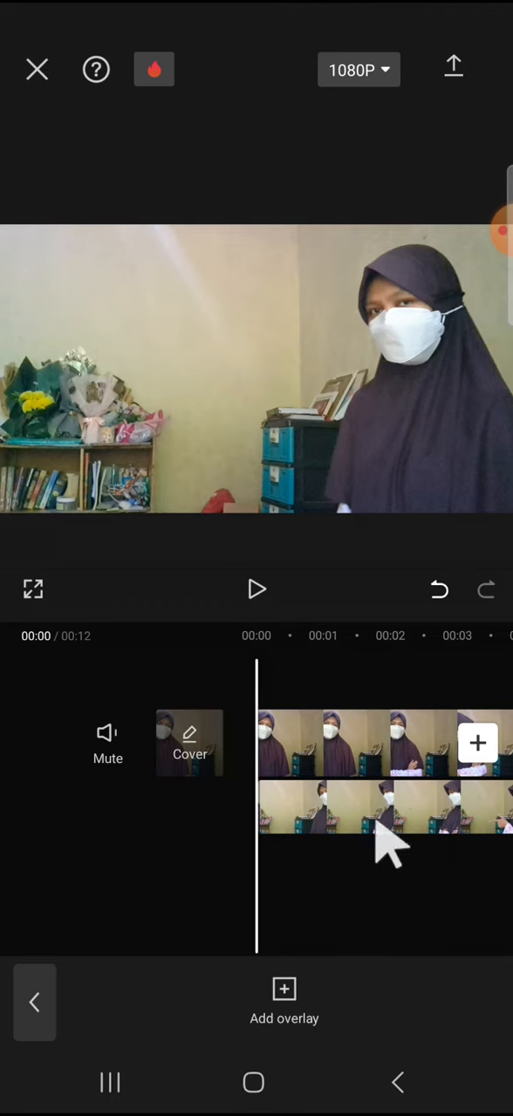
# - Select the 7.5-second piece on the overlay track beneath the main clip
pyautogui.click(384, 805)
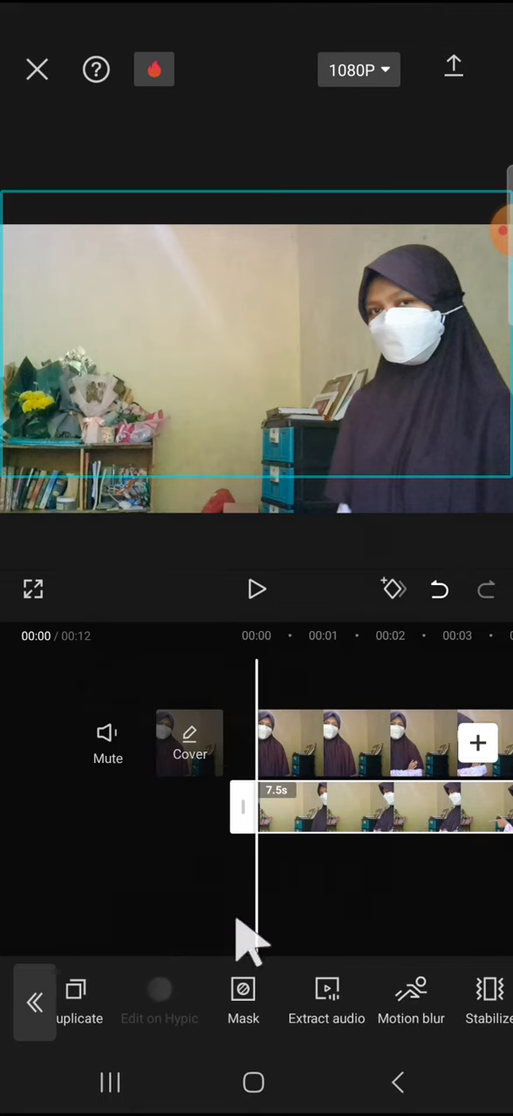
# - Apply a Horizontal mask to the overlay and turn its line upright through the frame's middle
pyautogui.click(244, 1003)
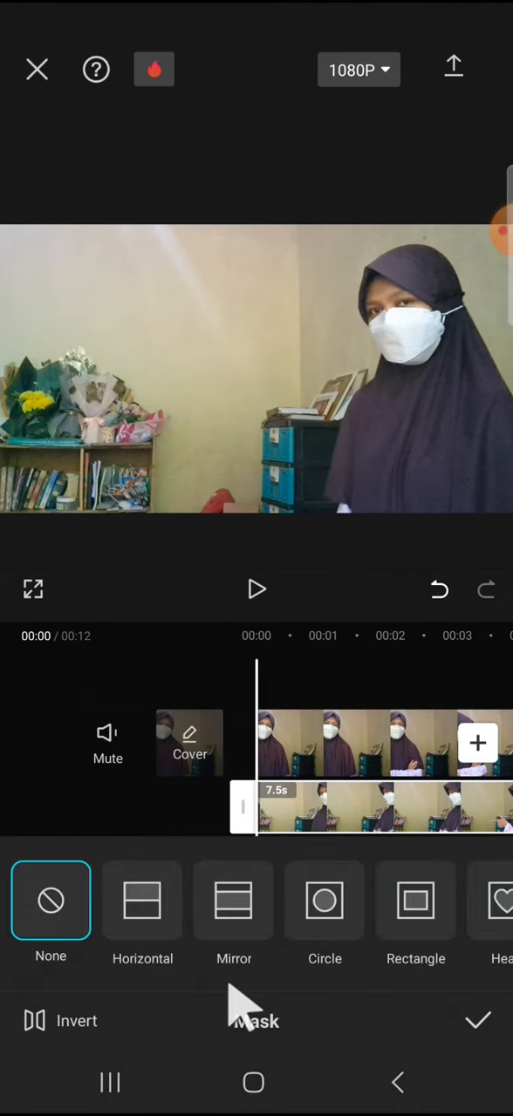
pyautogui.click(142, 899)
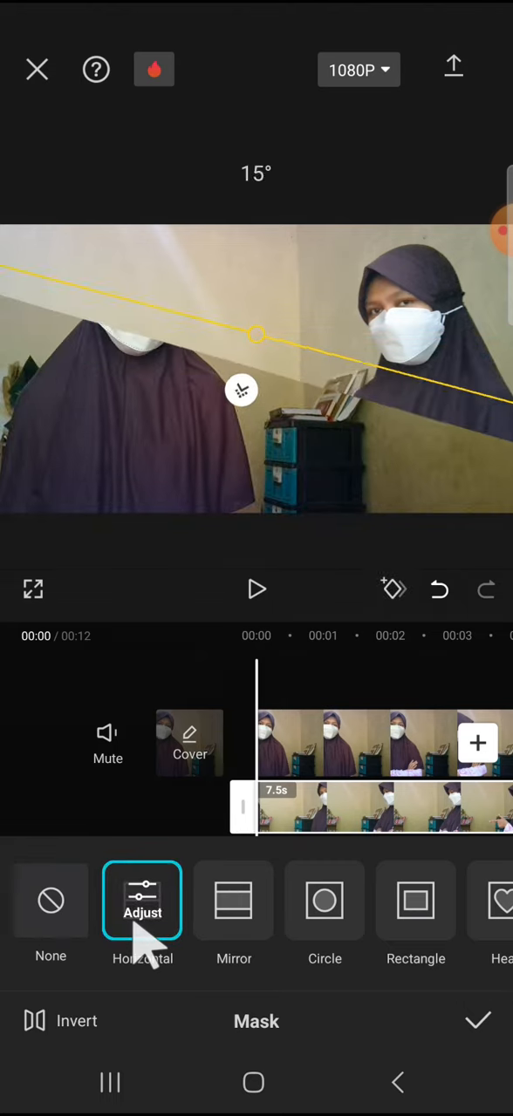
pyautogui.moveTo(256, 313); pyautogui.dragTo(256, 122)
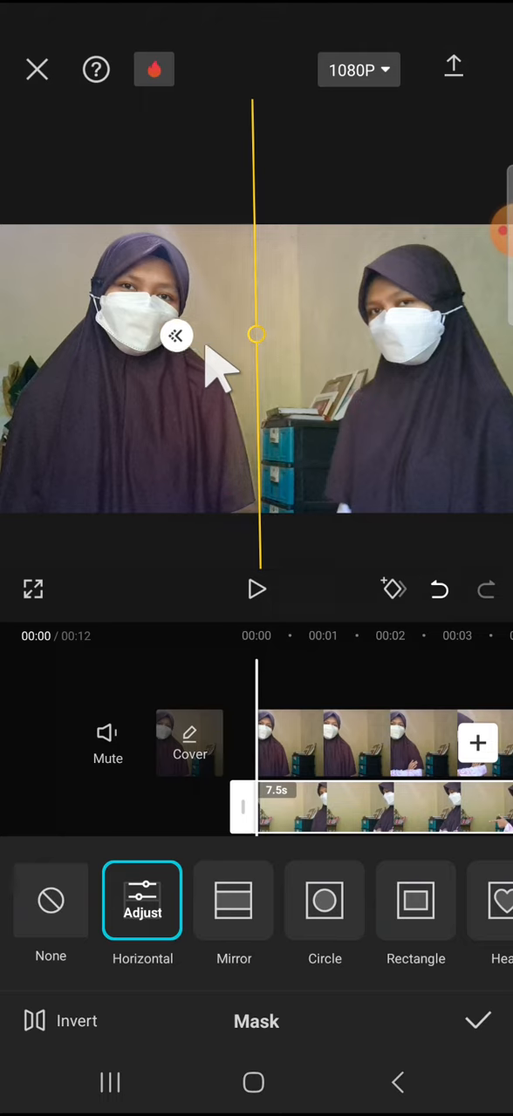
pyautogui.moveTo(340, 697)
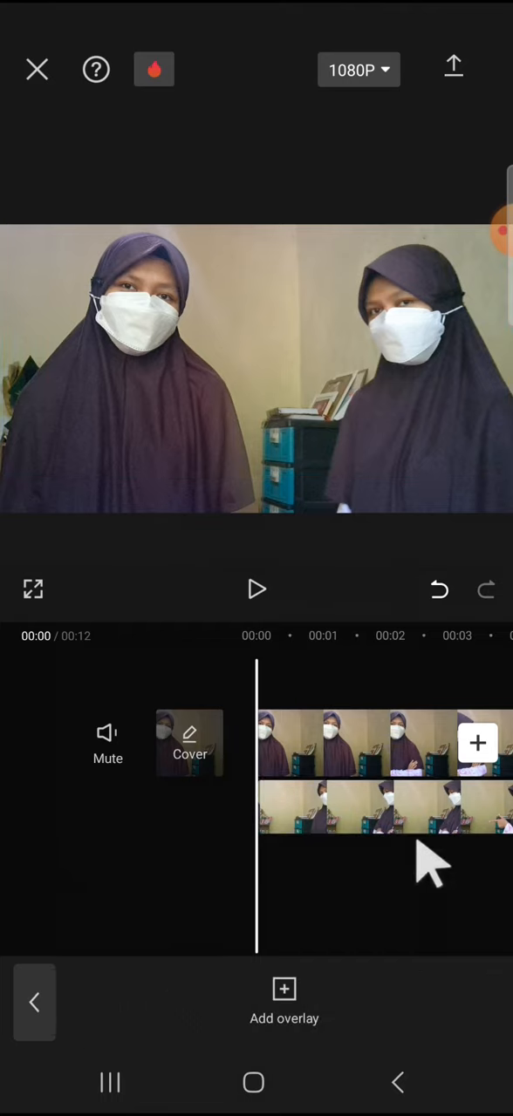
pyautogui.moveTo(256, 610)
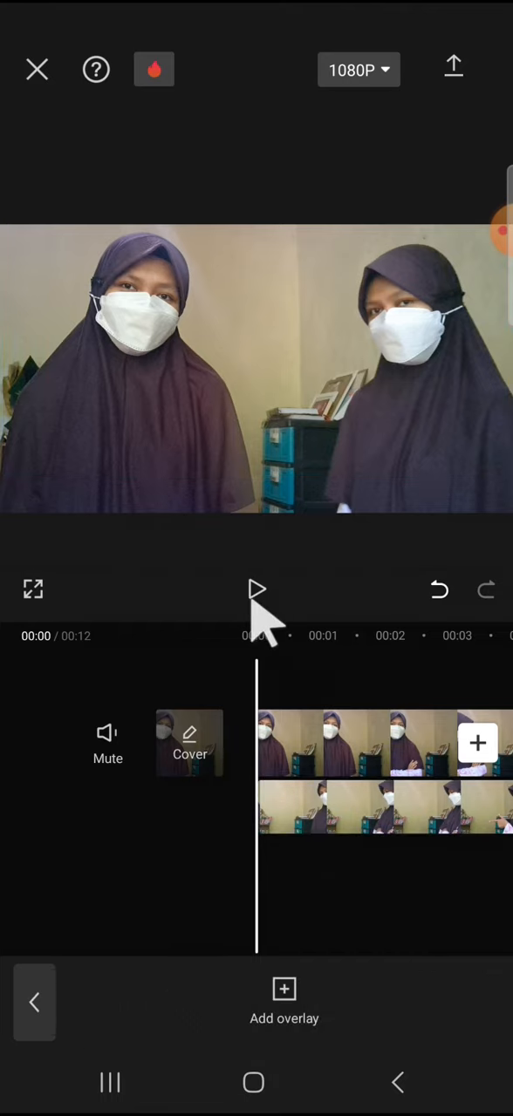
pyautogui.click(254, 590)
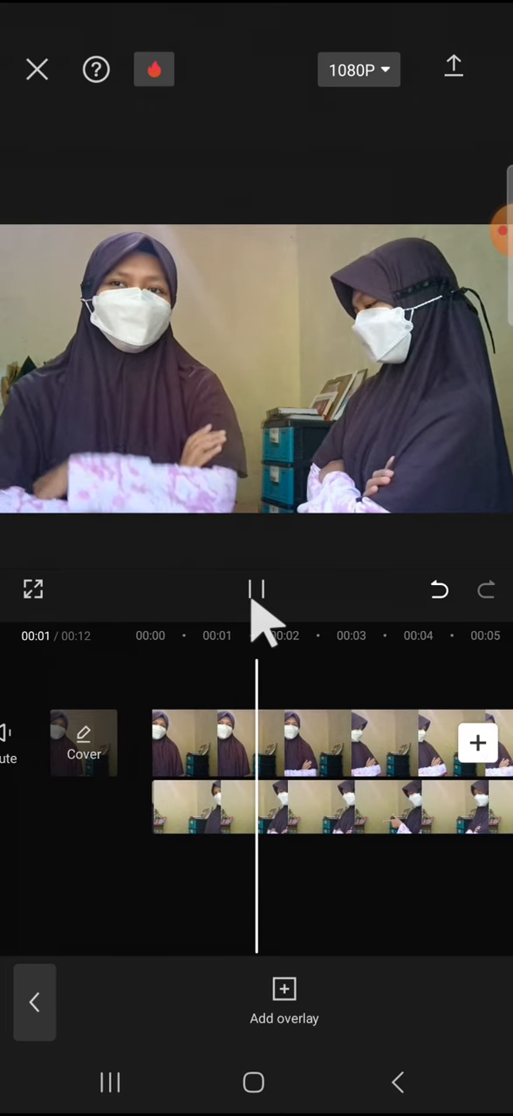
pyautogui.click(257, 589)
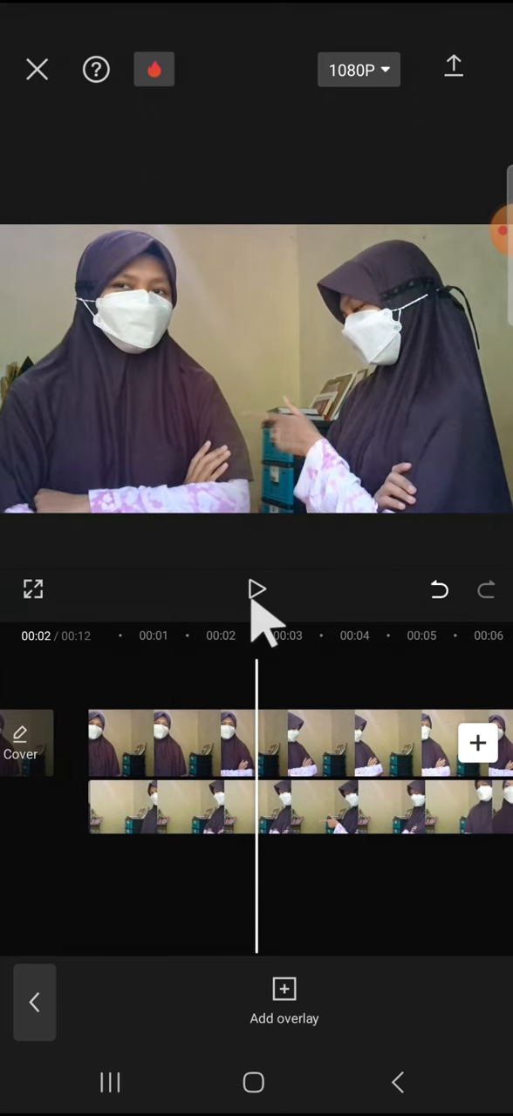